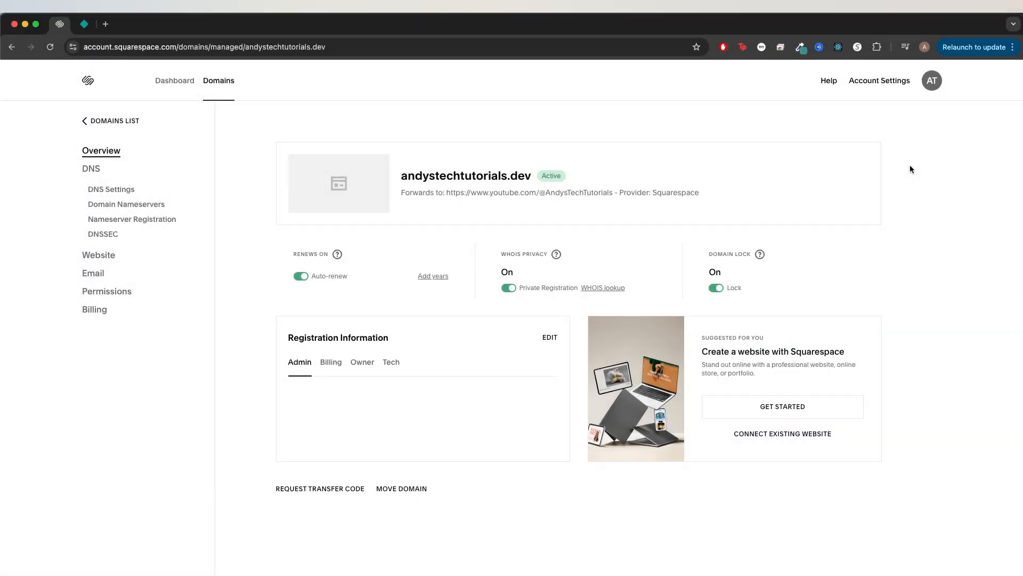
mouse_move(822, 152)
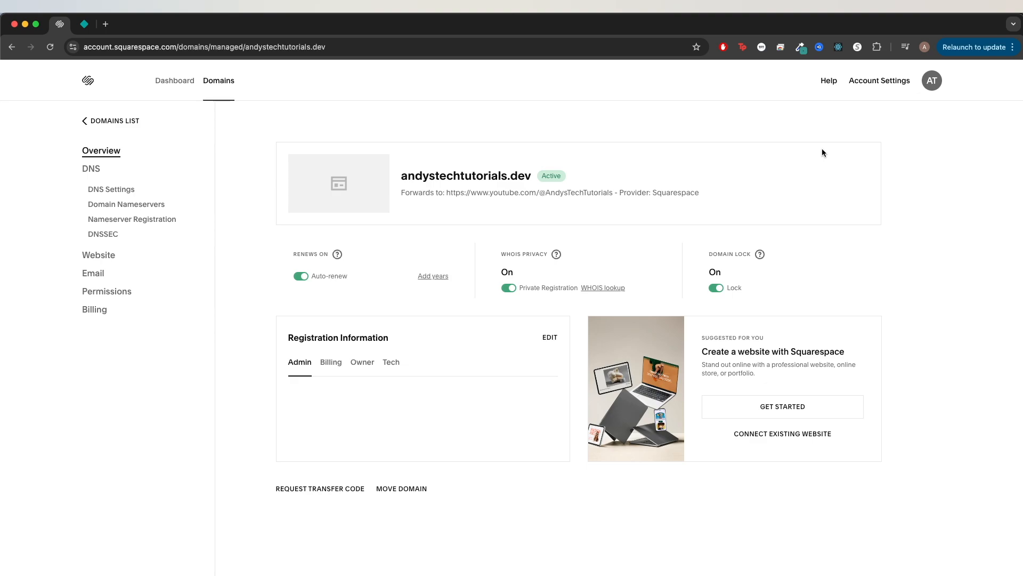
mouse_move(769, 222)
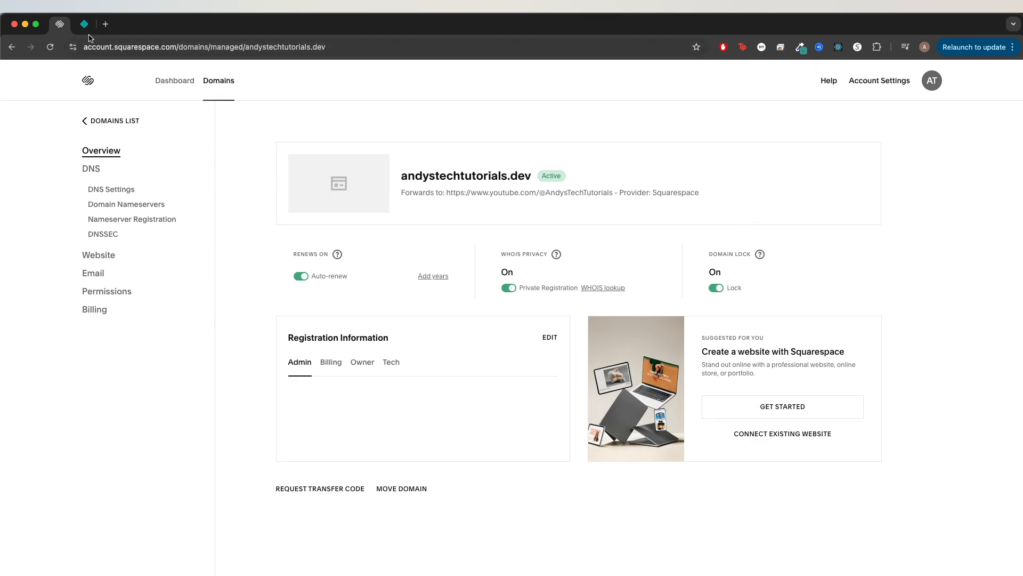
- Go to the Netlify team dashboard and select the tutorial-test123 site
left_click(83, 25)
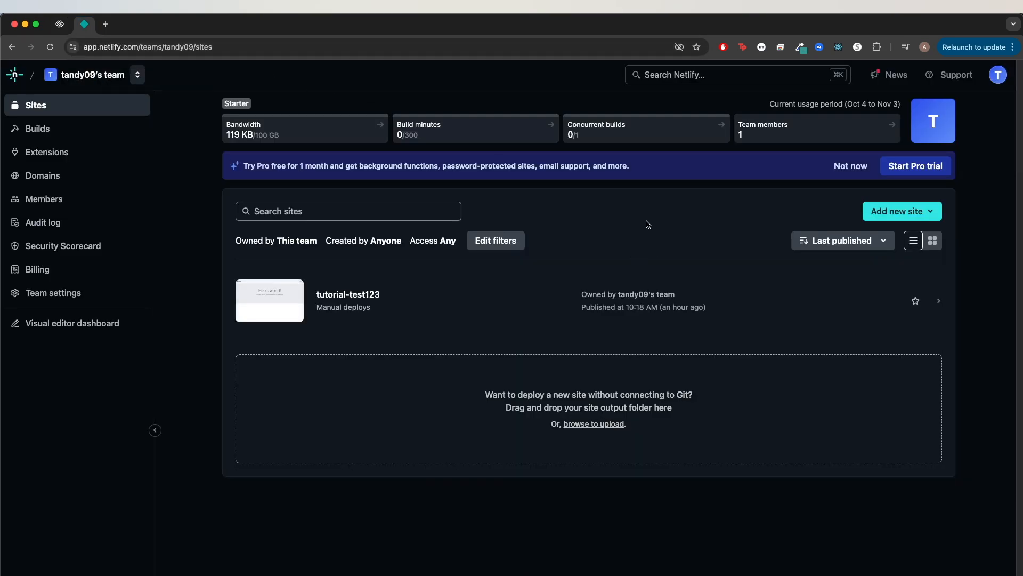
left_click(347, 294)
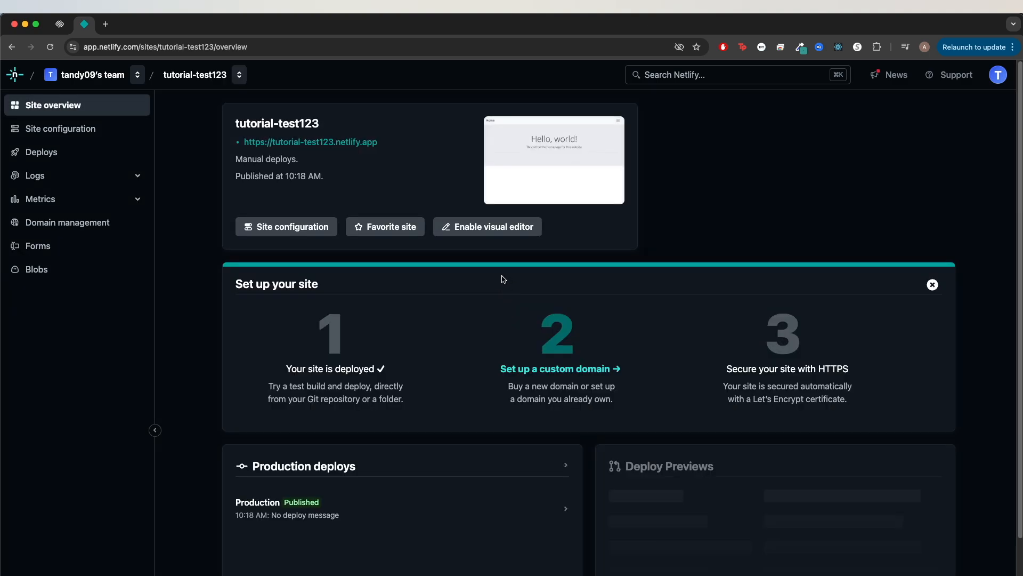
mouse_move(228, 174)
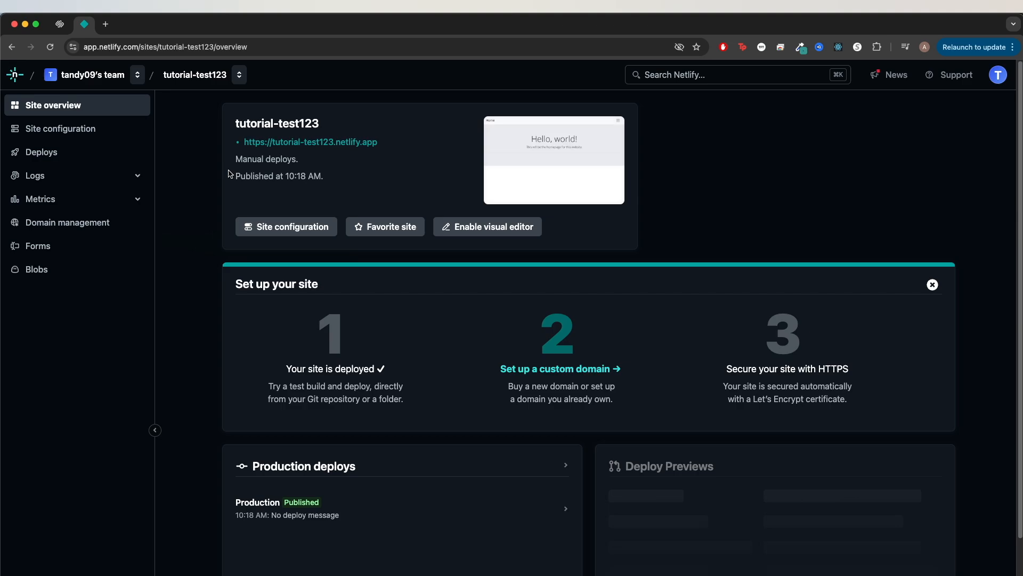
- From Domain management, verify and add andystechtutorials.dev as the site's custom domain
left_click(68, 221)
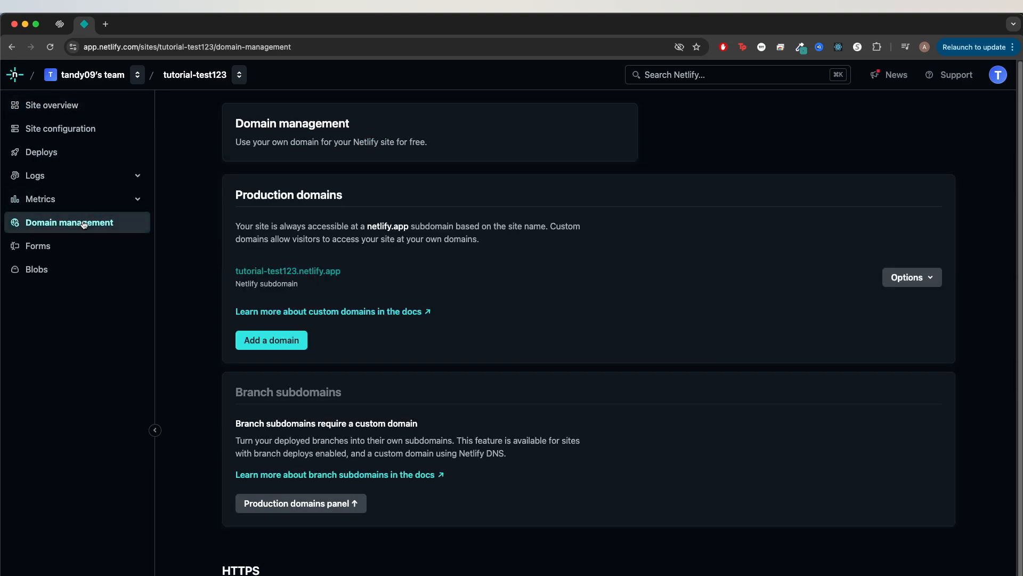
left_click(271, 339)
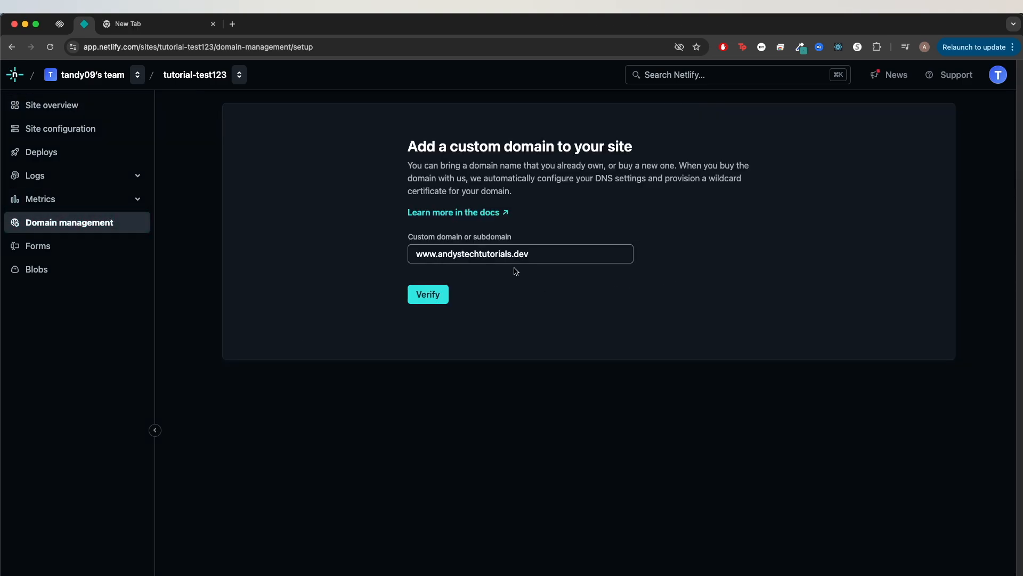
left_click(427, 294)
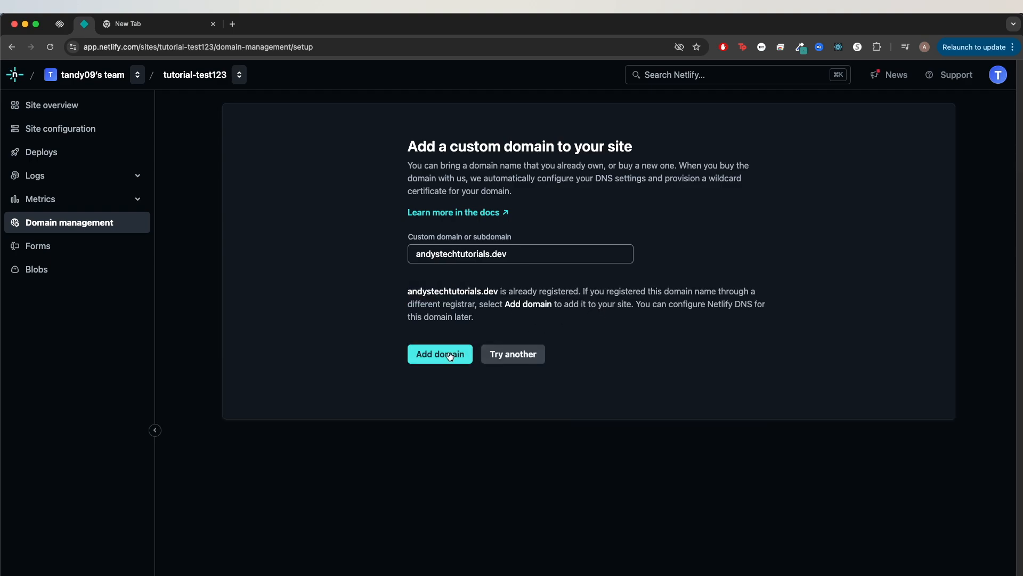
left_click(439, 354)
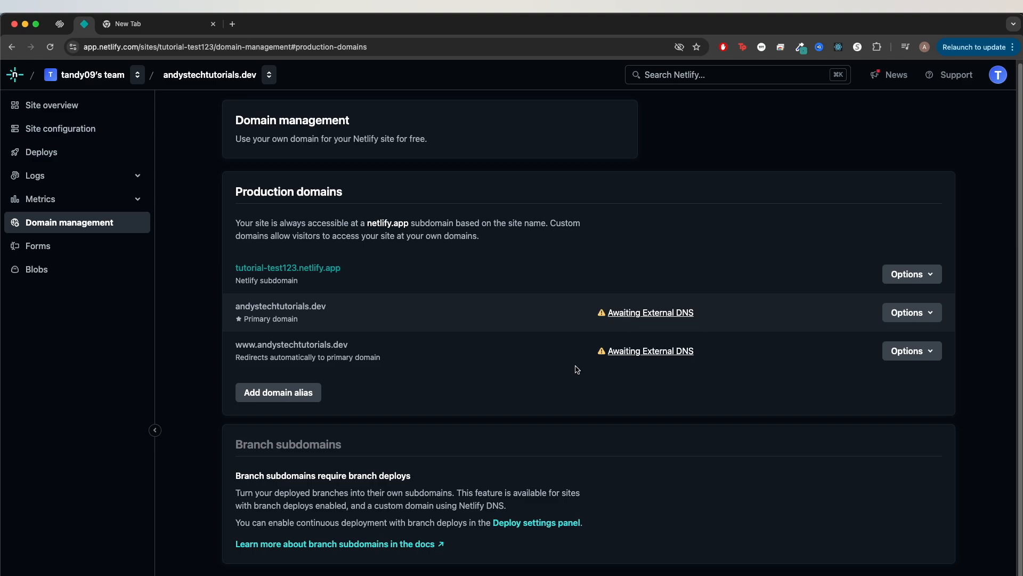
mouse_move(710, 326)
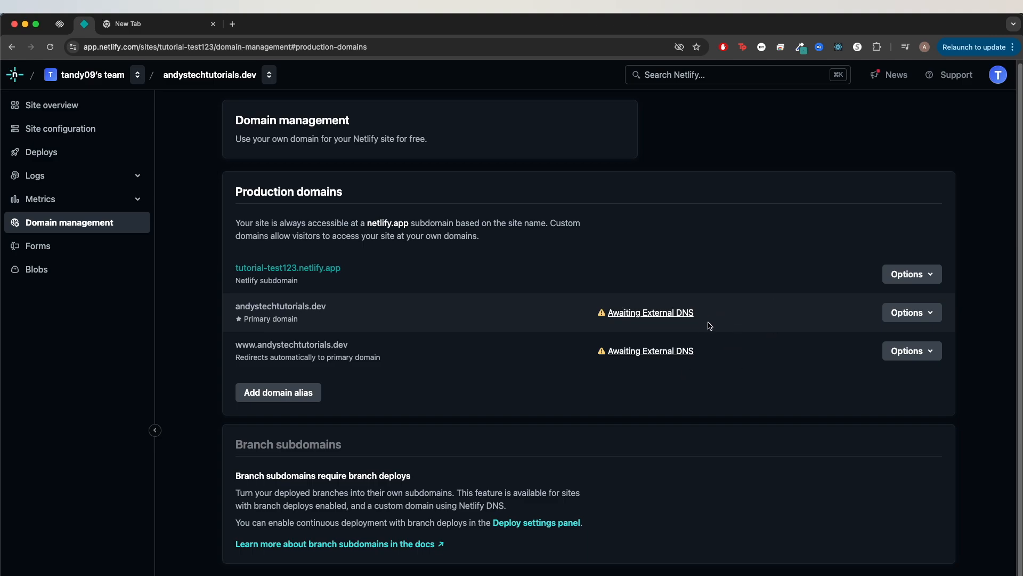
mouse_move(633, 372)
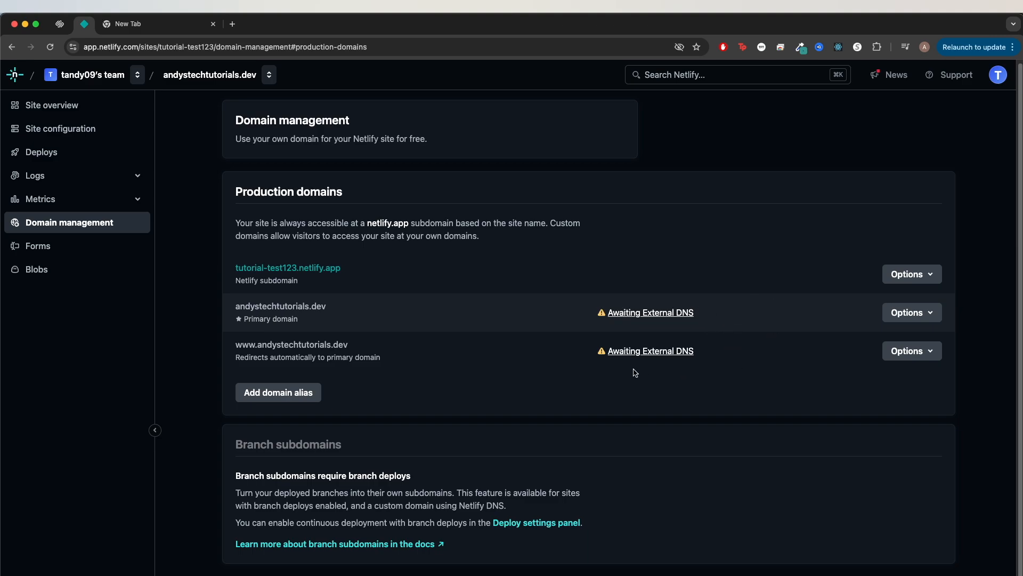
mouse_move(291, 344)
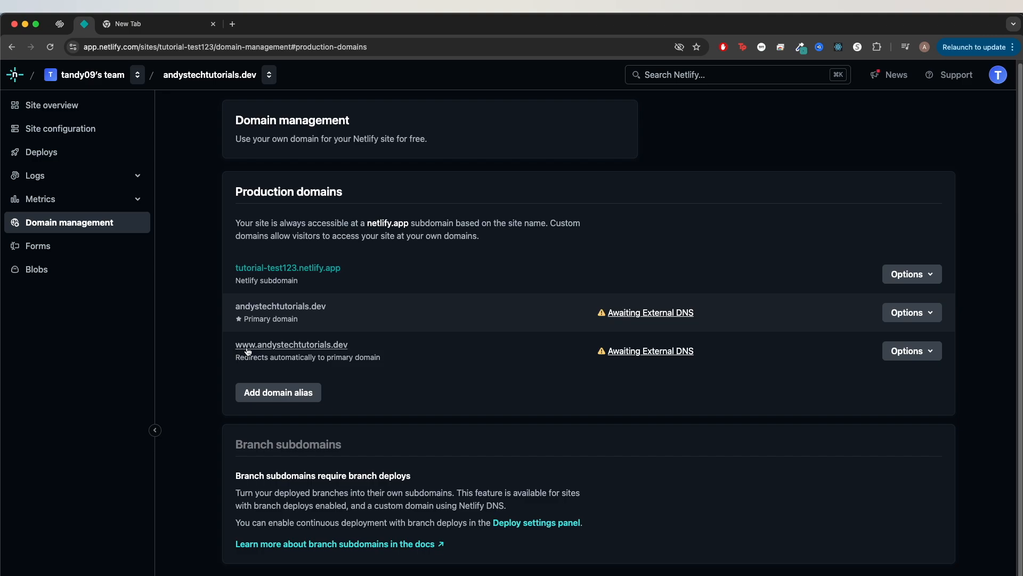
mouse_move(249, 353)
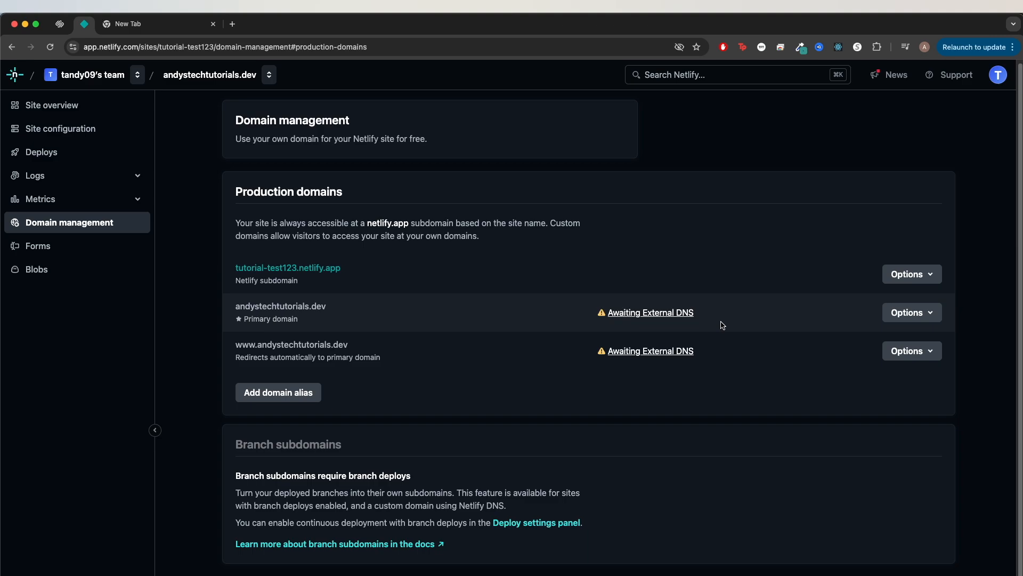
mouse_move(719, 333)
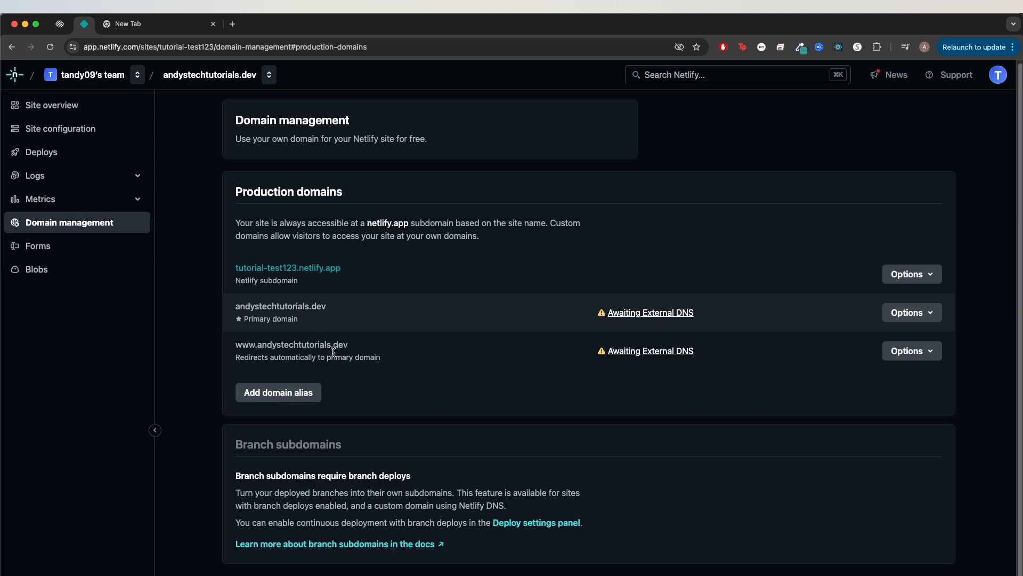
mouse_move(725, 346)
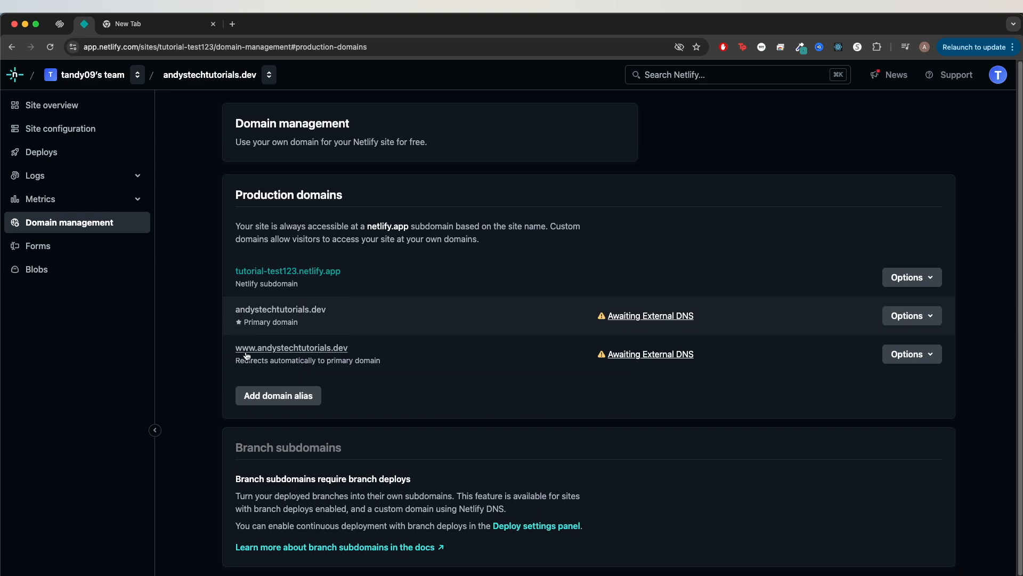
mouse_move(110, 113)
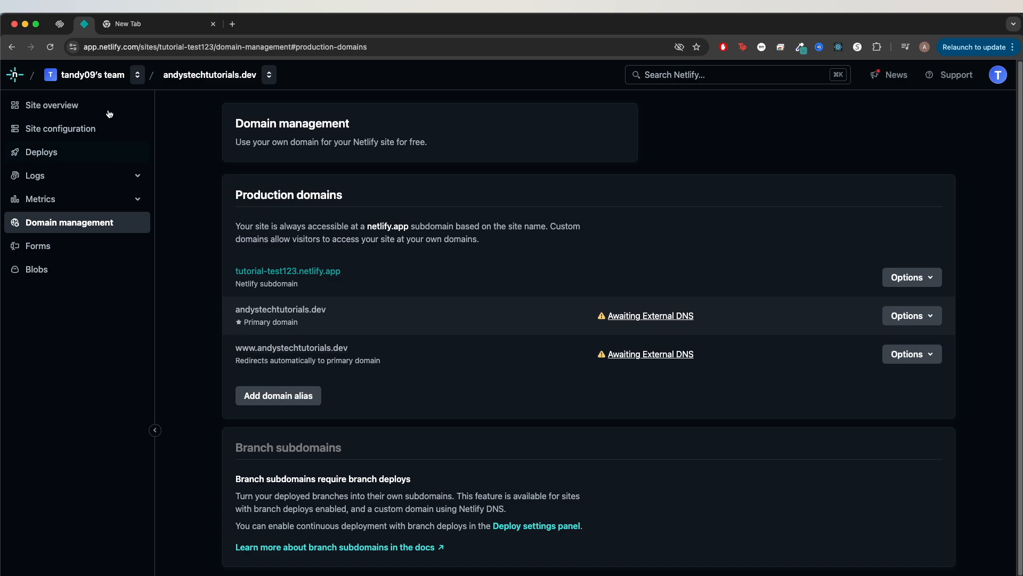
- Save a new www CNAME record pointing to tutorial-test123.netlify.app
left_click(58, 24)
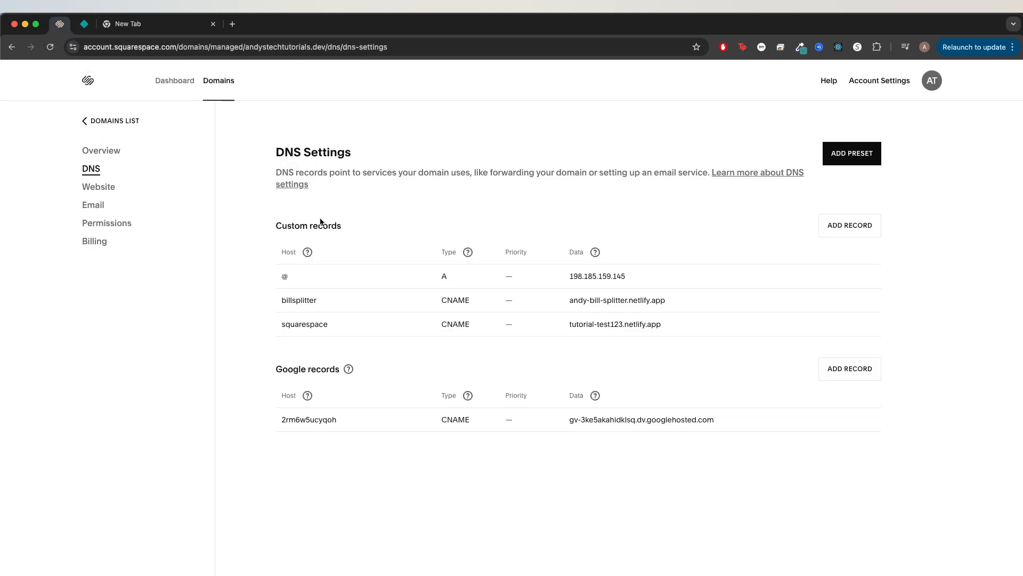
left_click(849, 225)
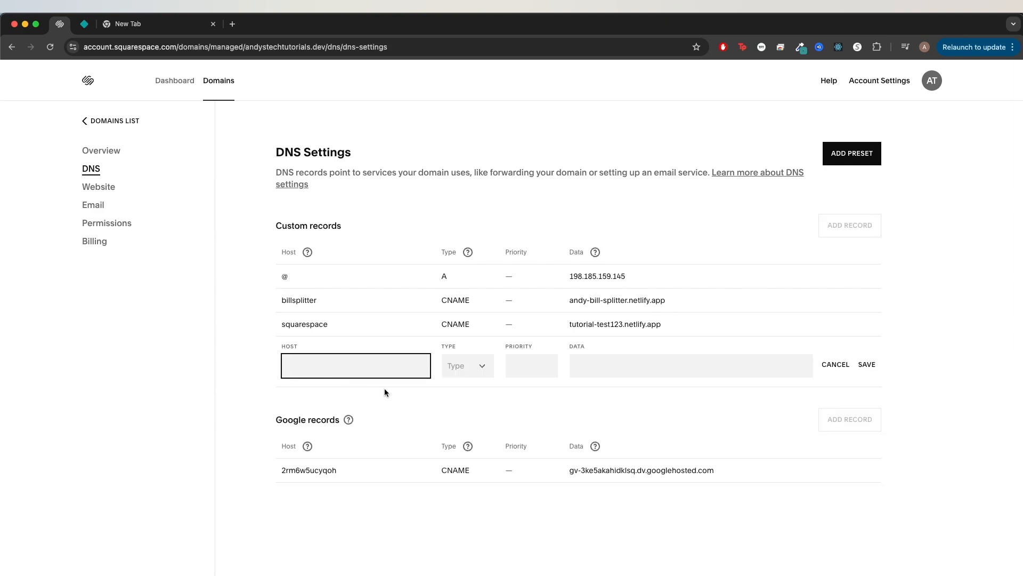
type("www")
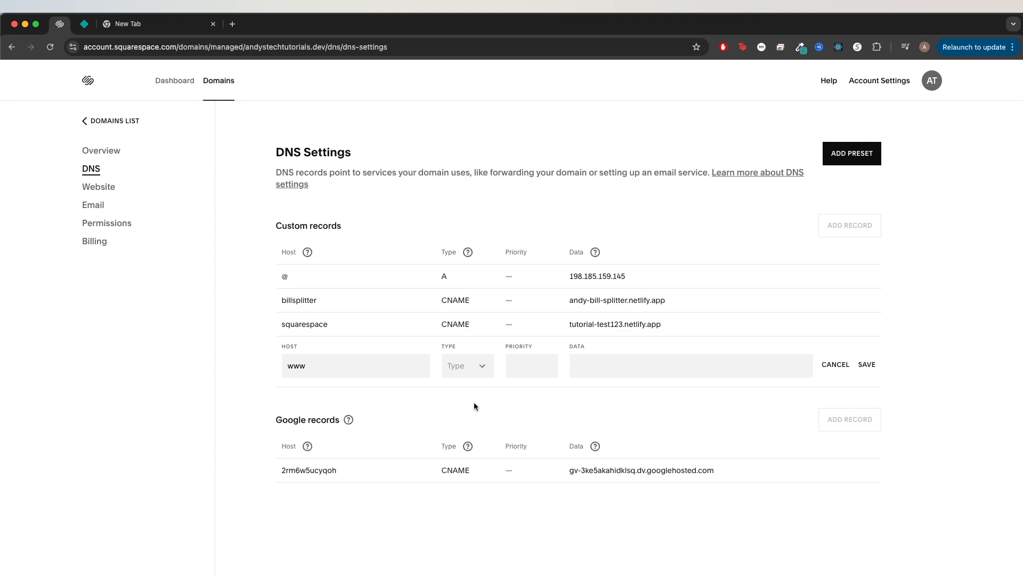
left_click(466, 365)
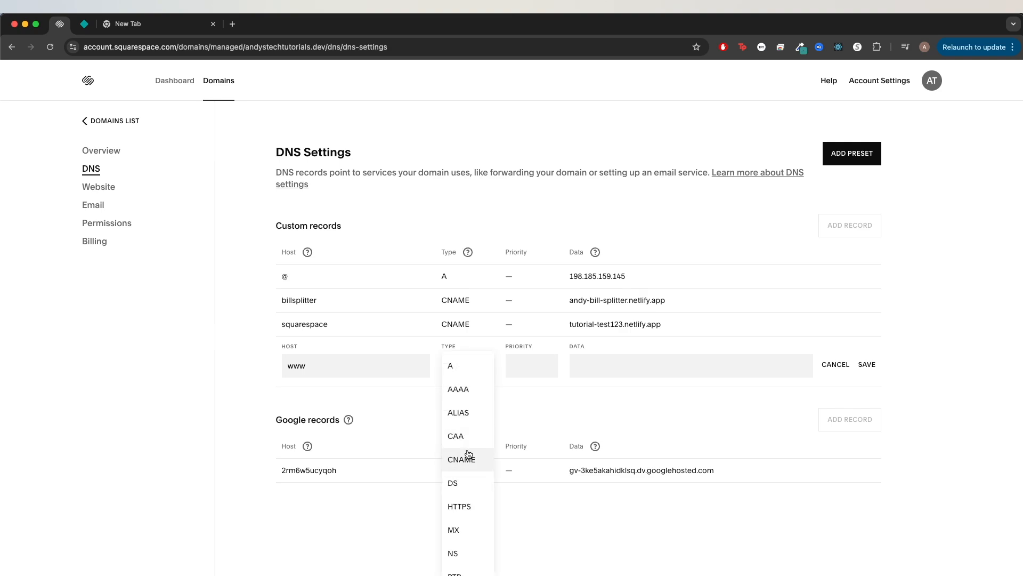
left_click(462, 459)
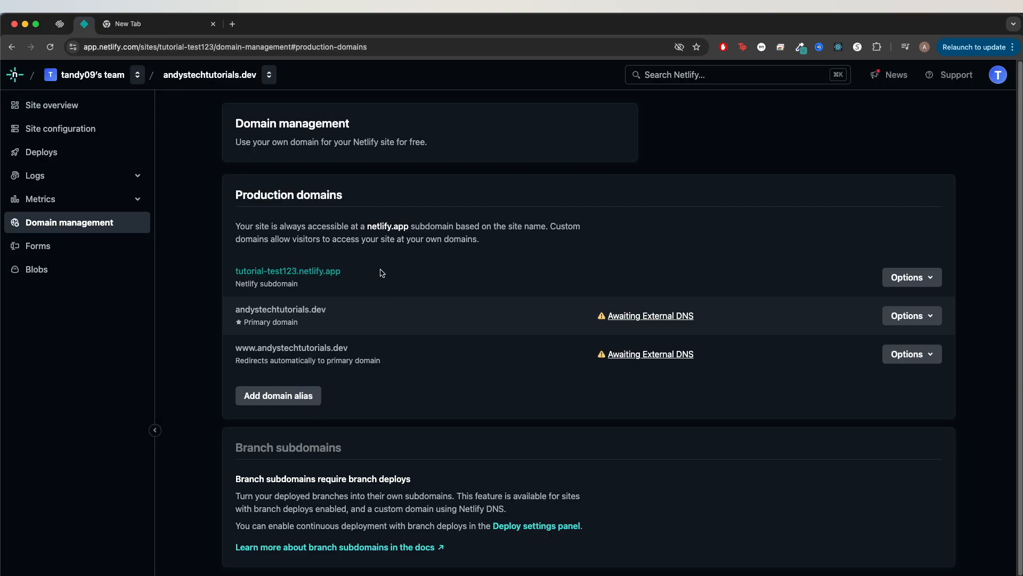
mouse_move(345, 273)
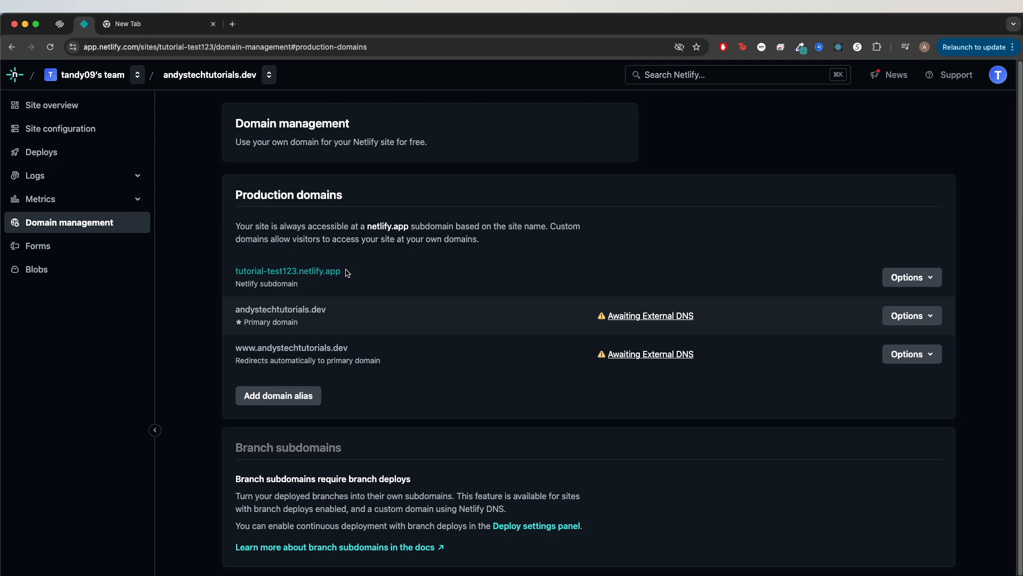
mouse_move(287, 271)
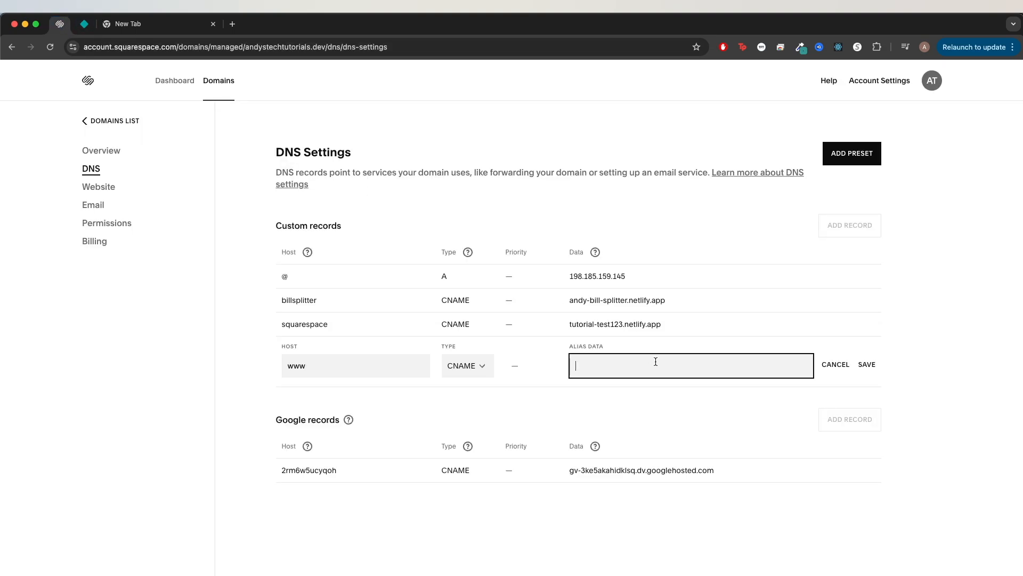
type("tutorial-test123.netlify.app")
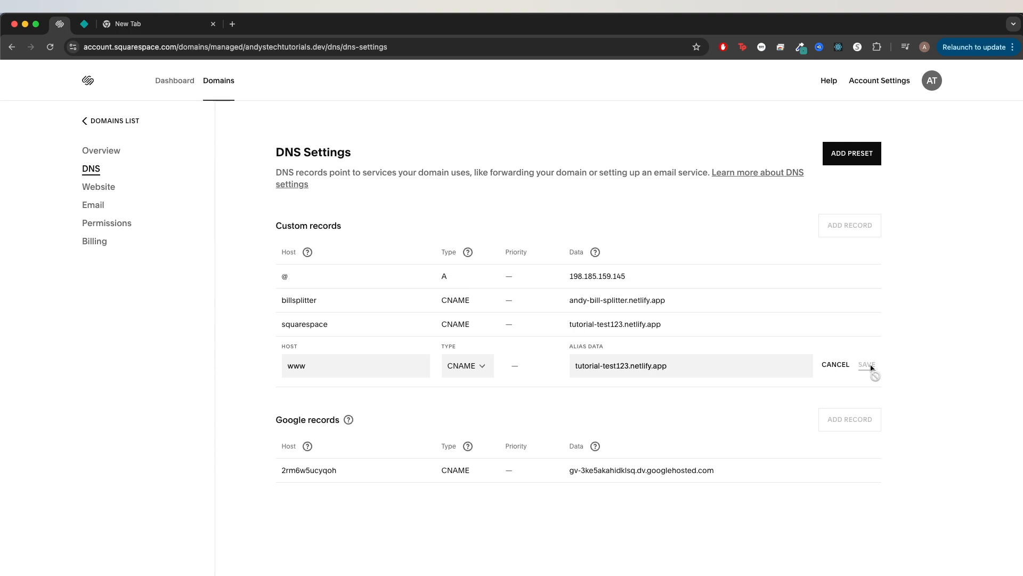
left_click(867, 364)
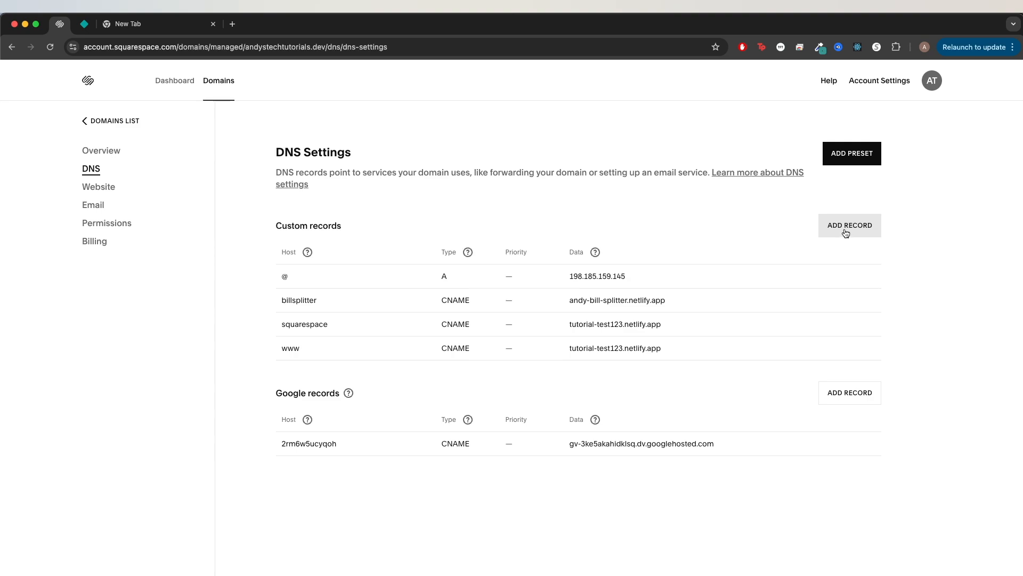
- Copy 75.2.60.5 from Netlify's DNS configuration and save it as the @ A record
left_click(850, 225)
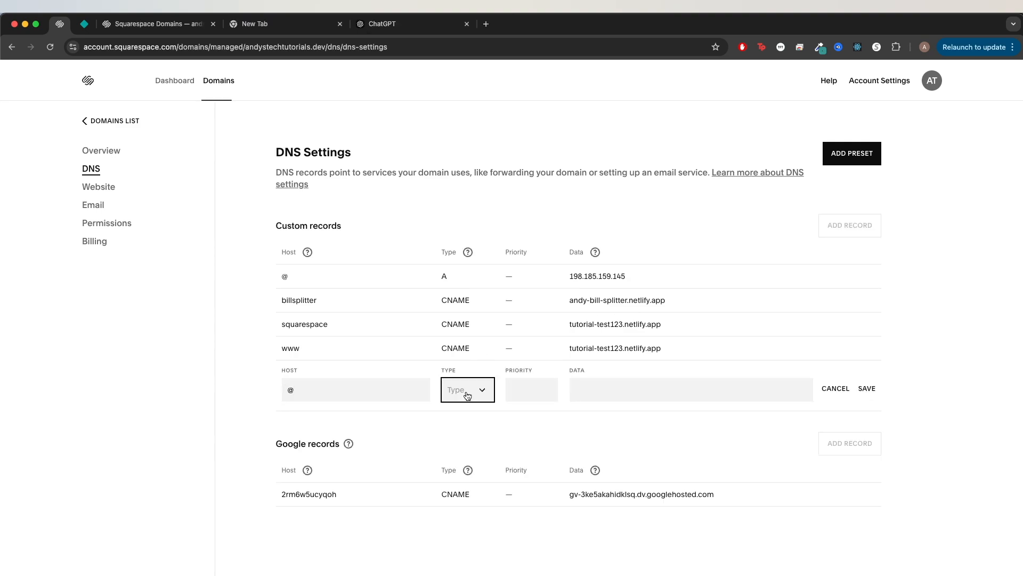
left_click(467, 390)
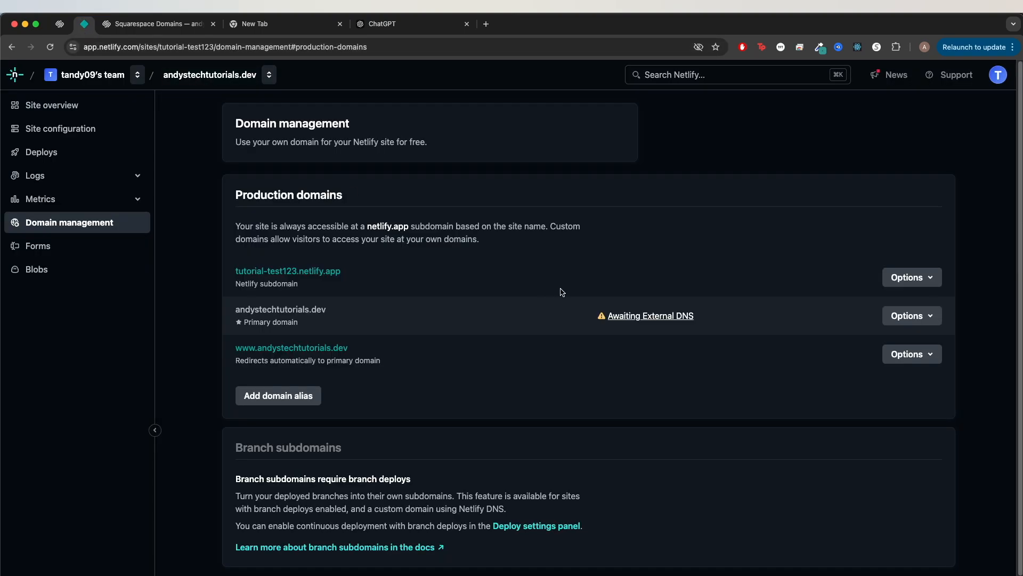
left_click(651, 315)
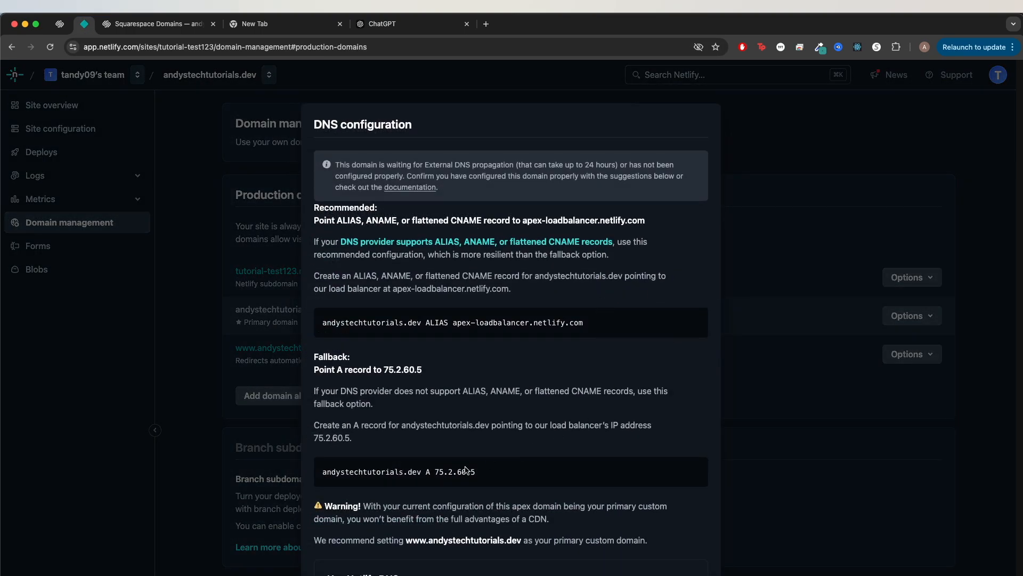
double_click(454, 471)
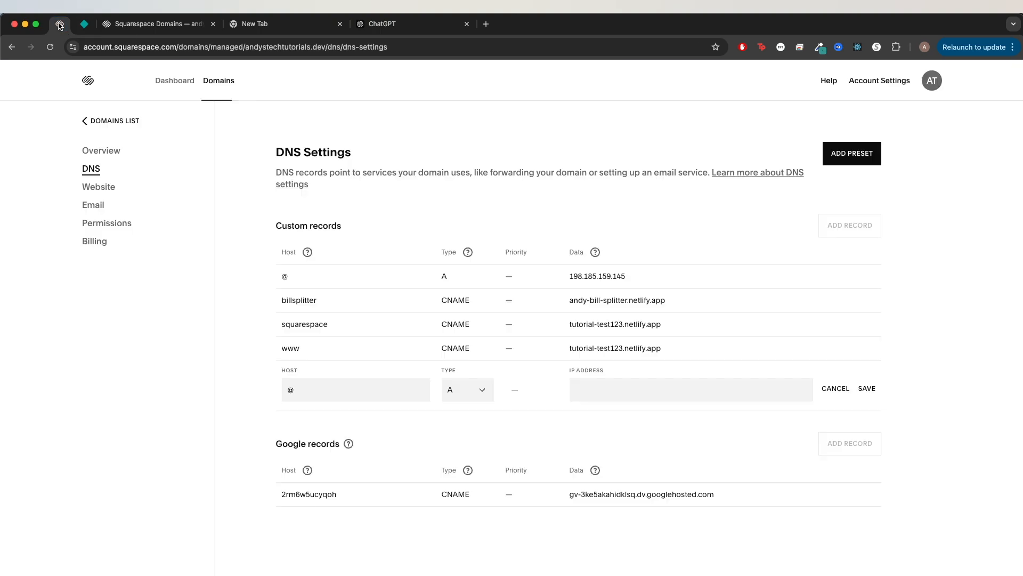
type("75.2.60.5")
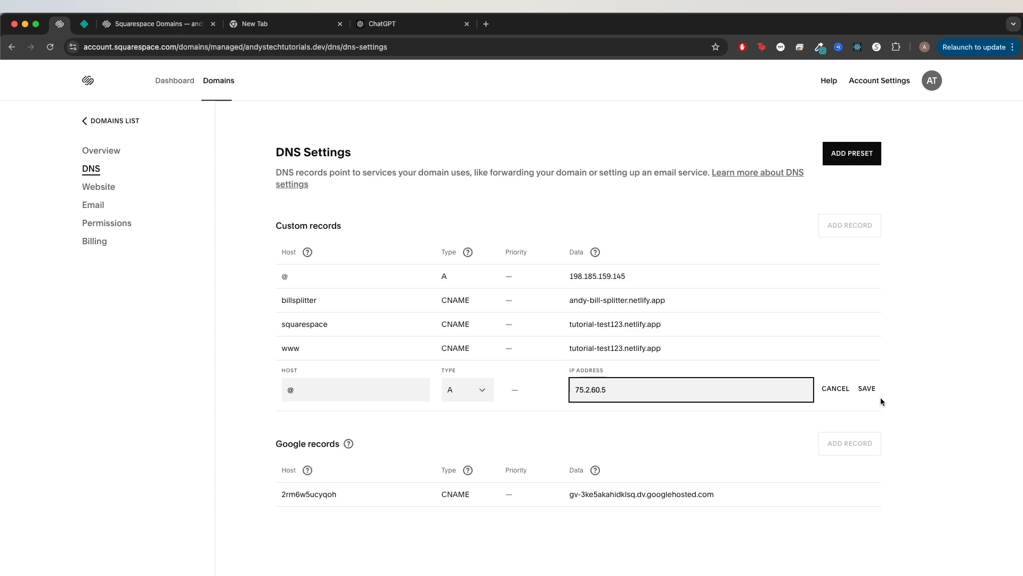
left_click(867, 388)
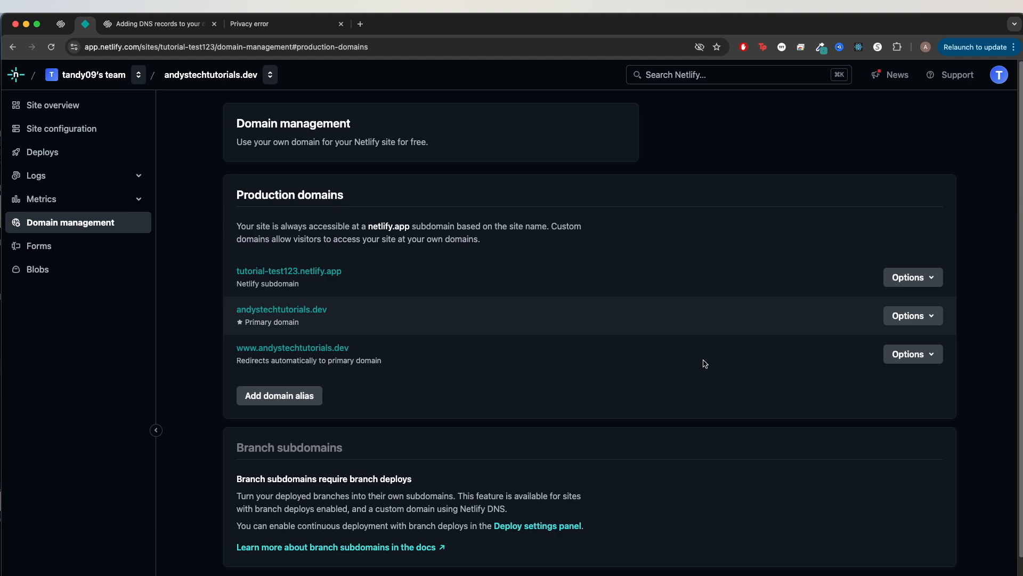
mouse_move(641, 368)
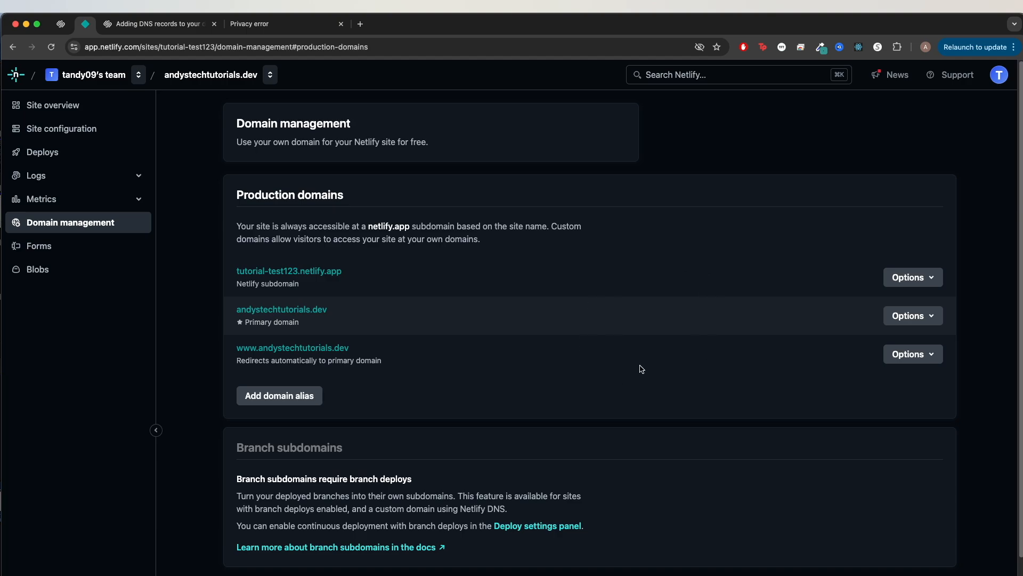
mouse_move(692, 257)
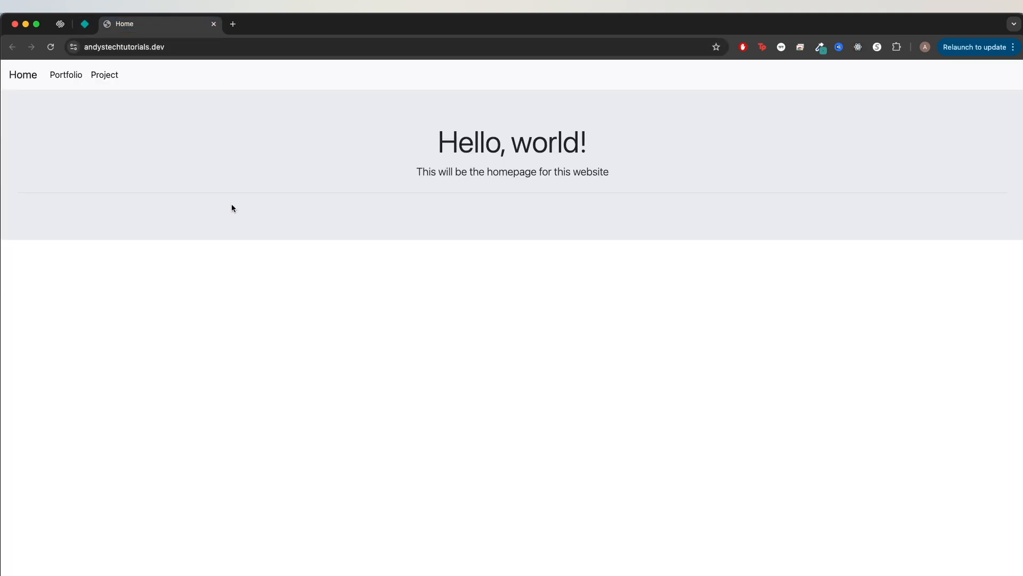
mouse_move(607, 266)
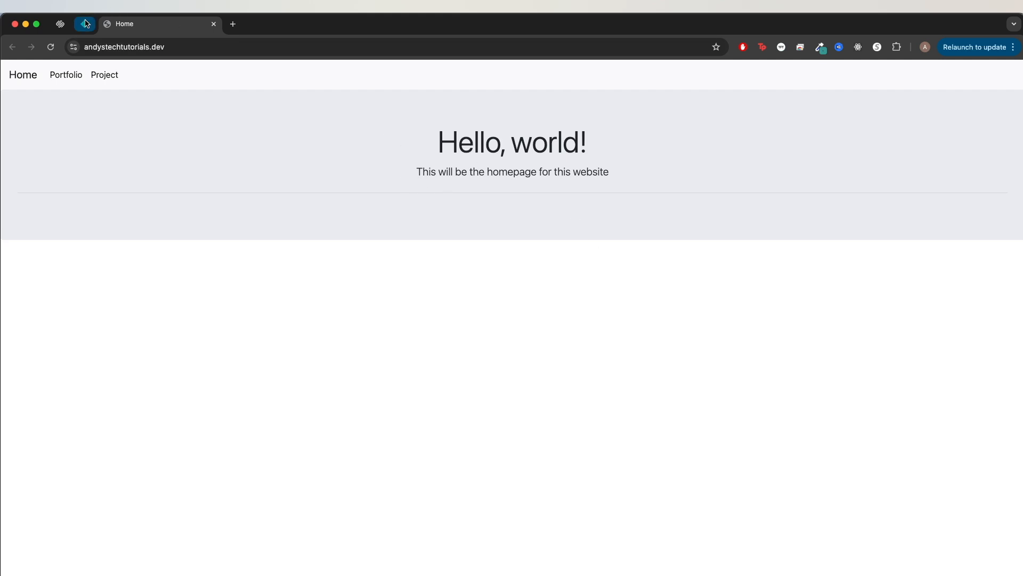
- Return to Netlify's domain settings after viewing the live homepage
left_click(83, 25)
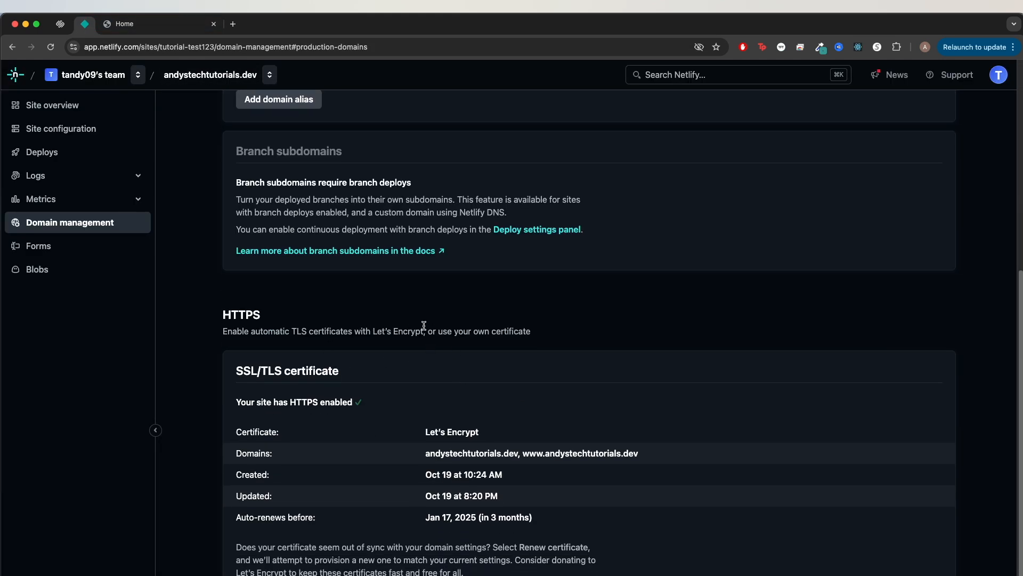
mouse_move(503, 325)
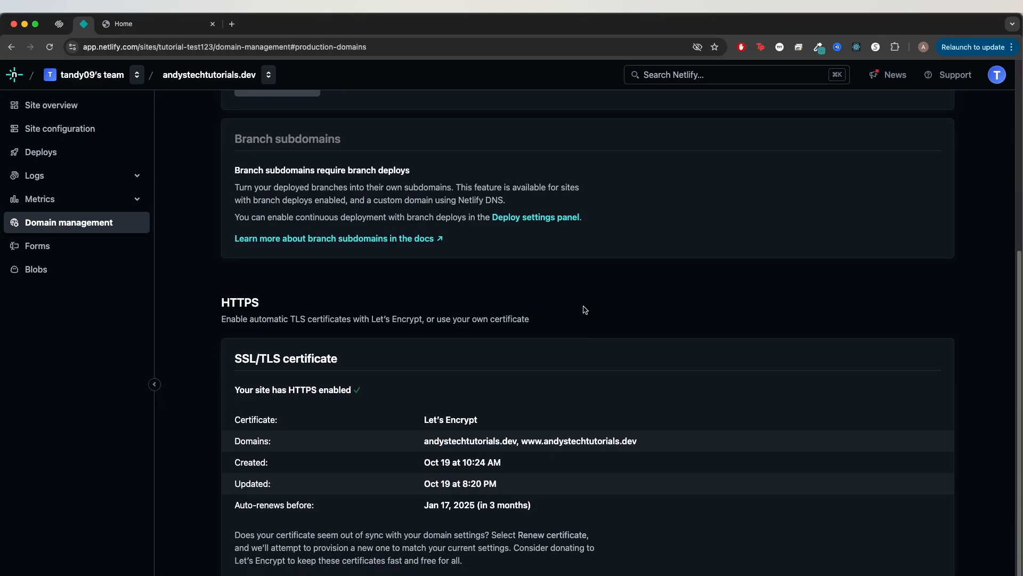
- Scroll to the SSL/TLS section showing the Let's Encrypt certificate for both domains
scroll("down", 3)
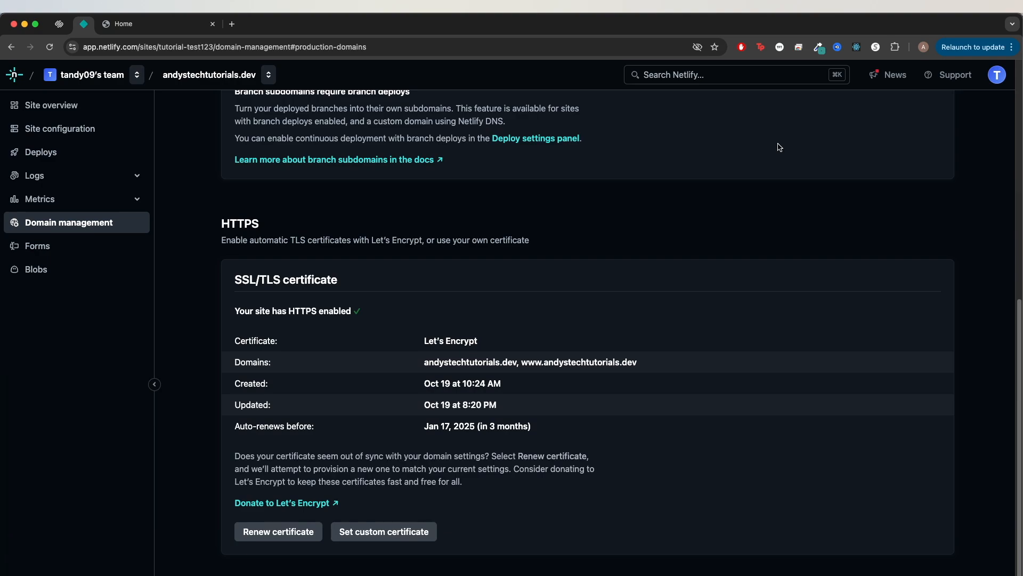
mouse_move(884, 267)
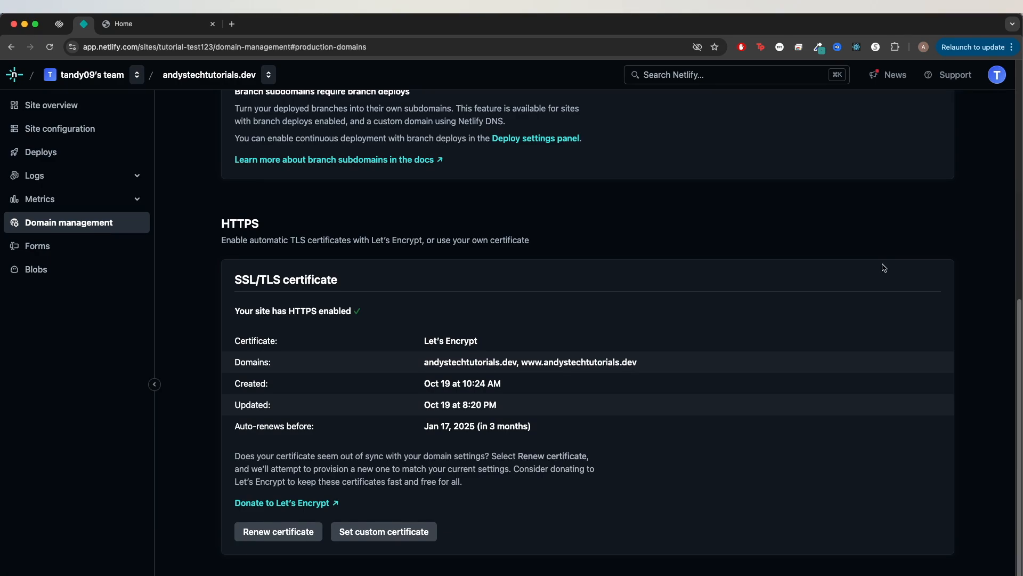